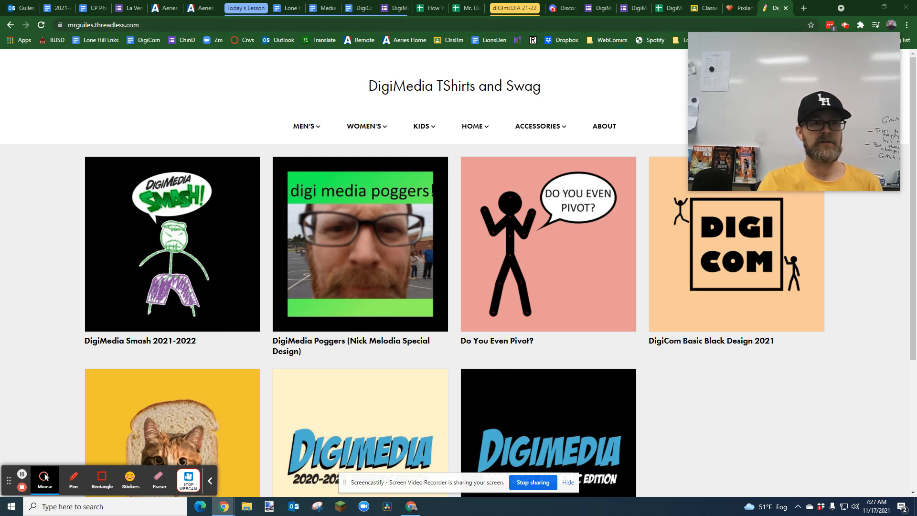
Open the 'Do You Even Pivot?' t-shirt product page on the Threadless storefront.
left_click(100, 25)
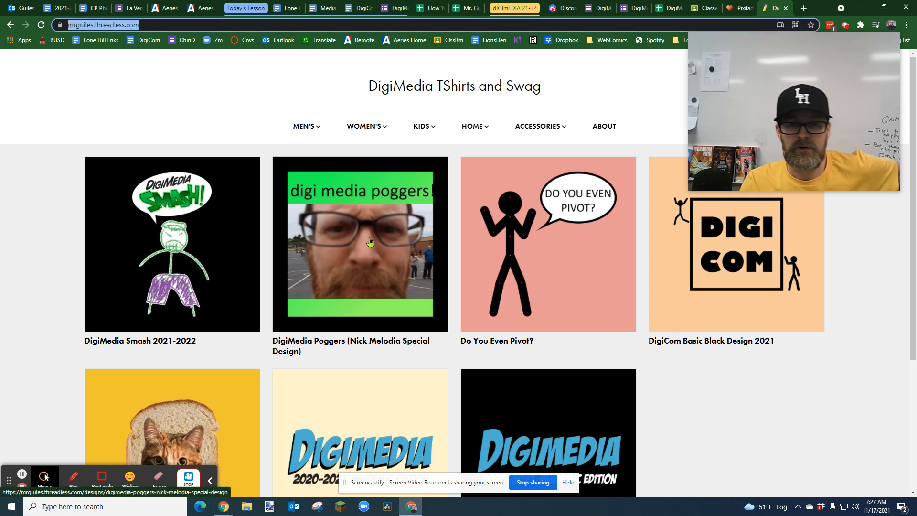
mouse_move(581, 231)
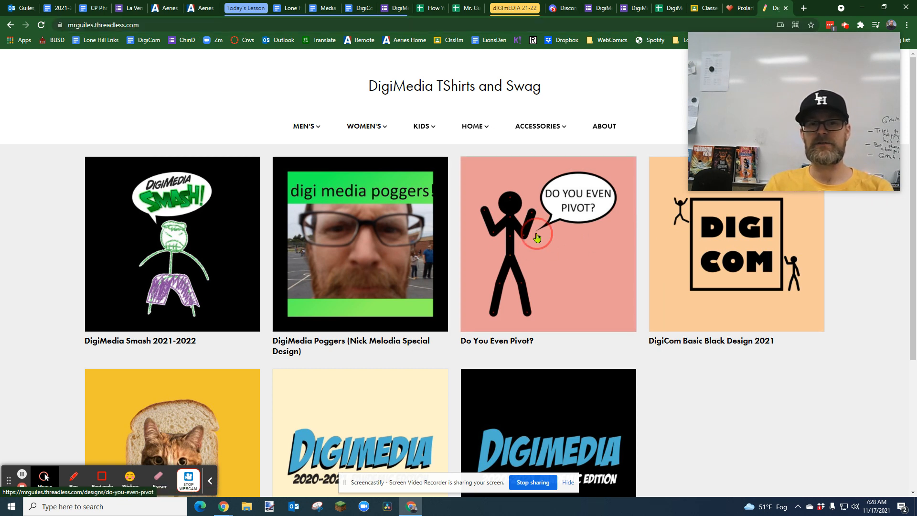
left_click(537, 237)
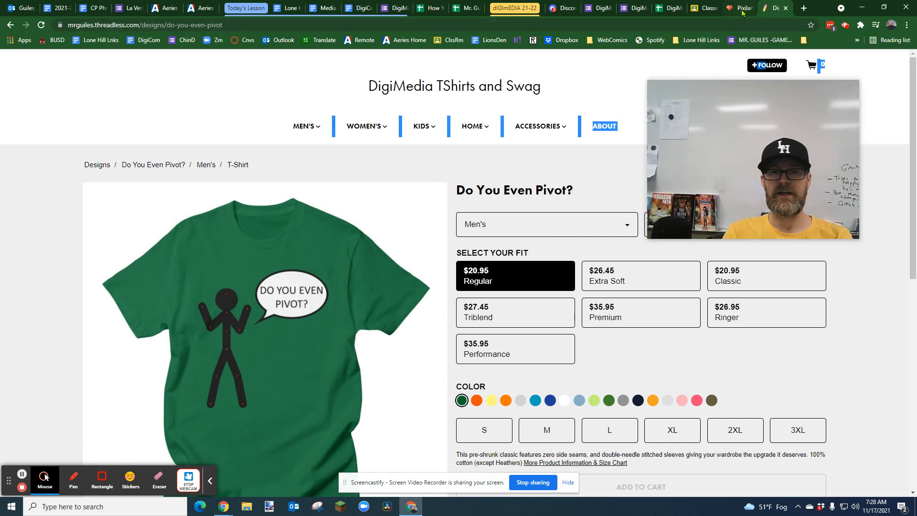
mouse_move(741, 8)
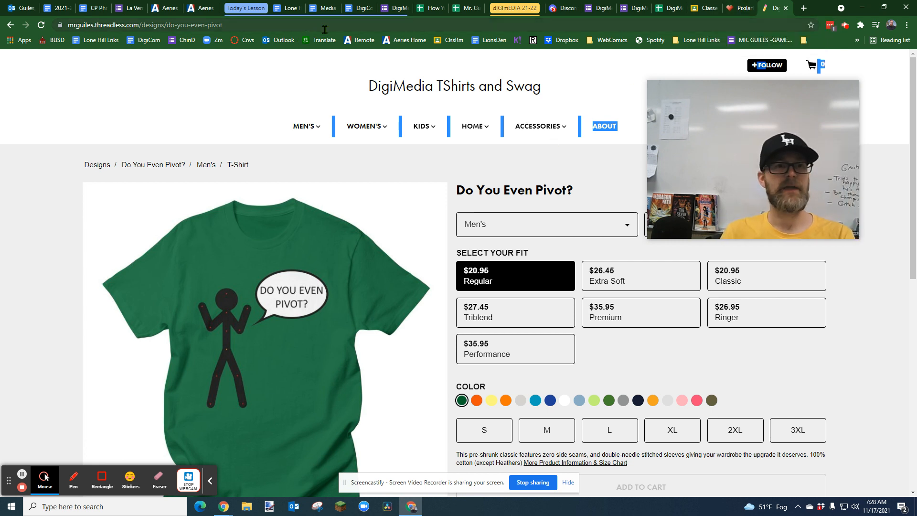
mouse_move(363, 7)
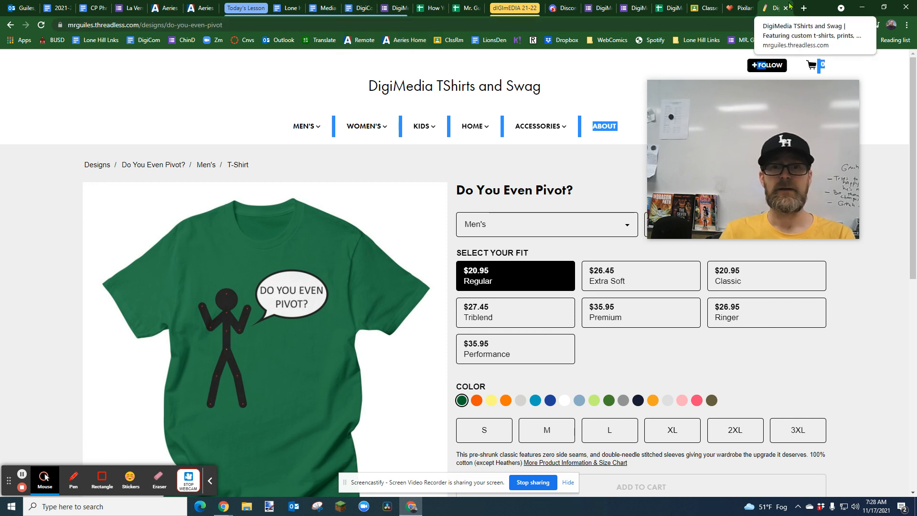
Switch to Pixilart, start a drawing session and keep the autosaved drawing.
left_click(743, 7)
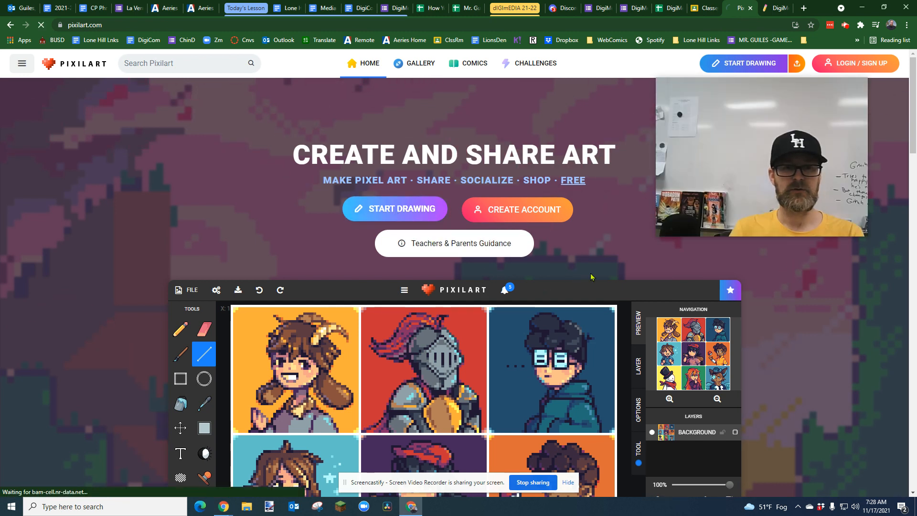
left_click(395, 210)
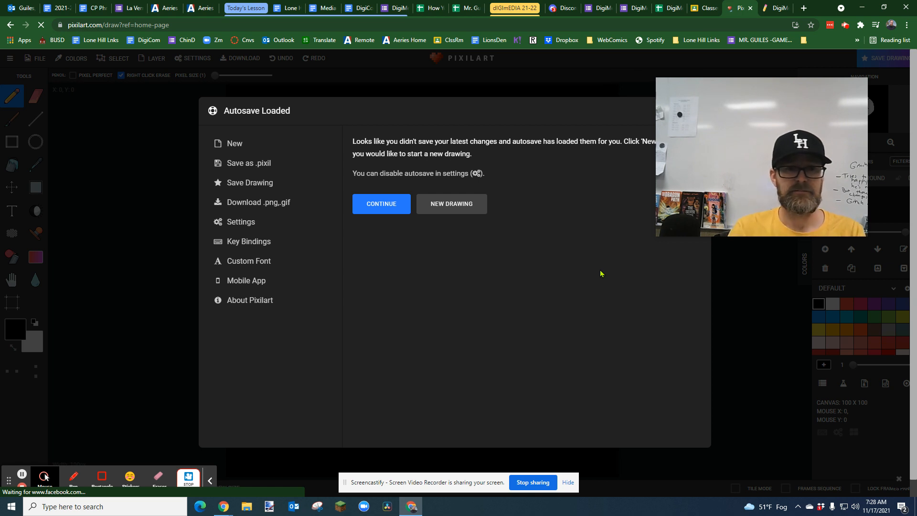
left_click(381, 203)
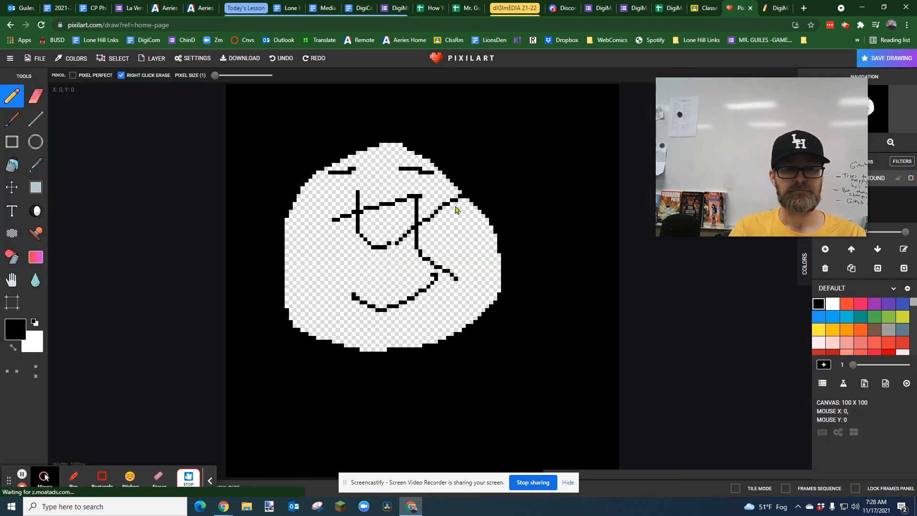
Load the Bob Ross and Happy Cloud .pixil file from the Downloads folder.
left_click(38, 57)
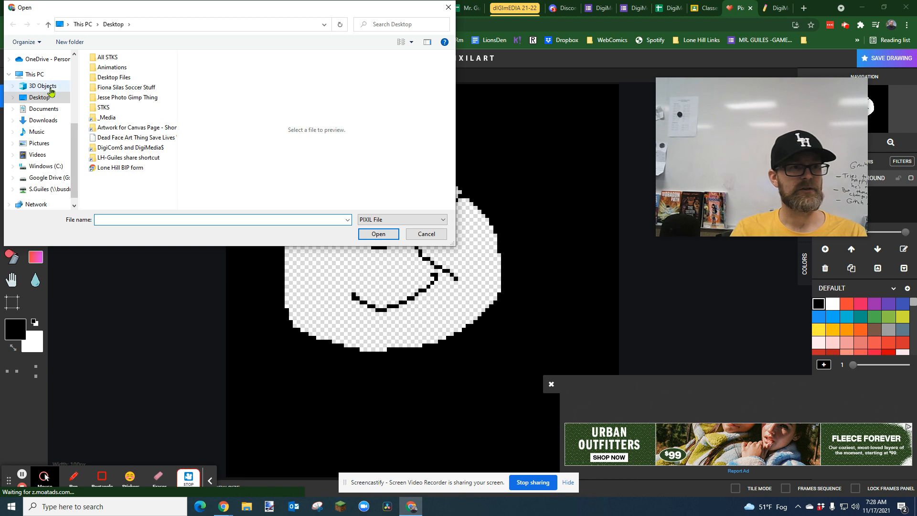
left_click(38, 121)
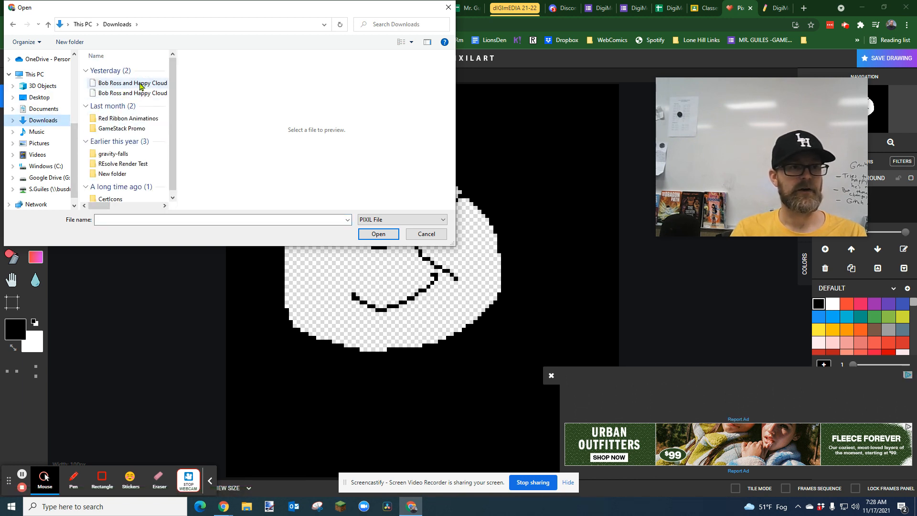
left_click(426, 234)
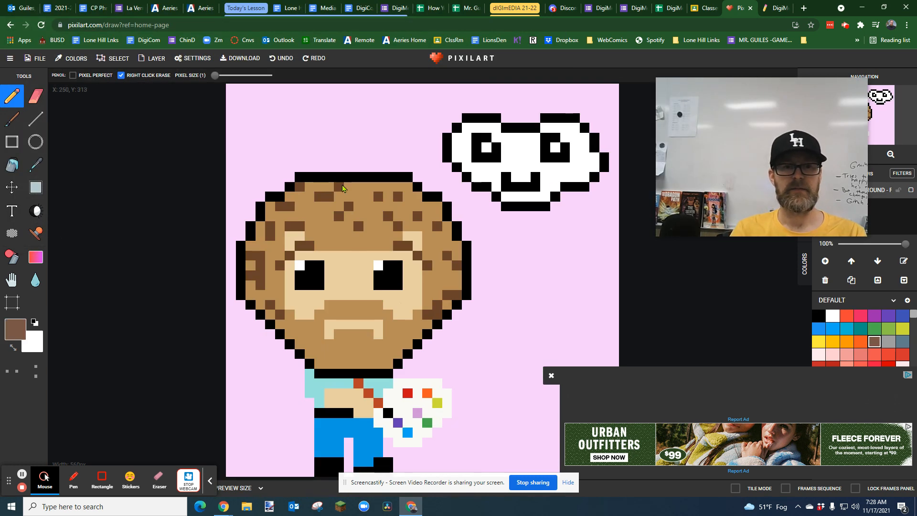
left_click(551, 375)
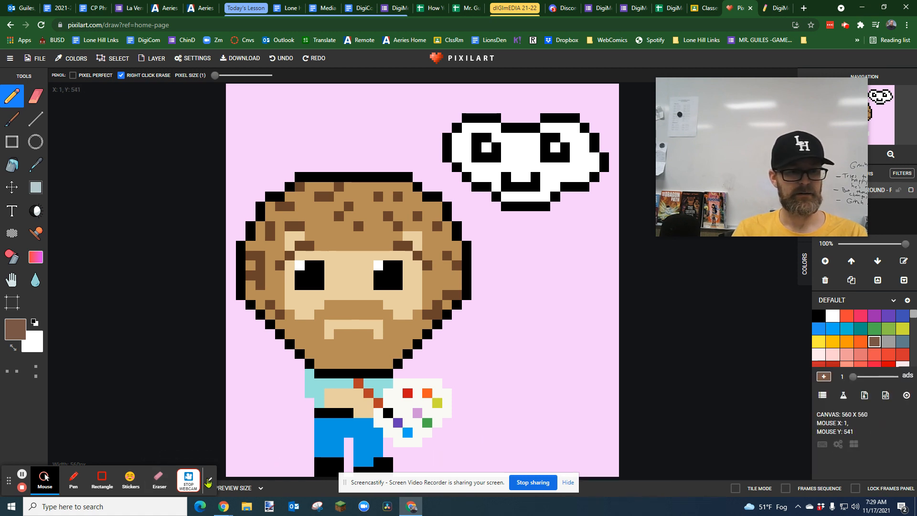
left_click(188, 488)
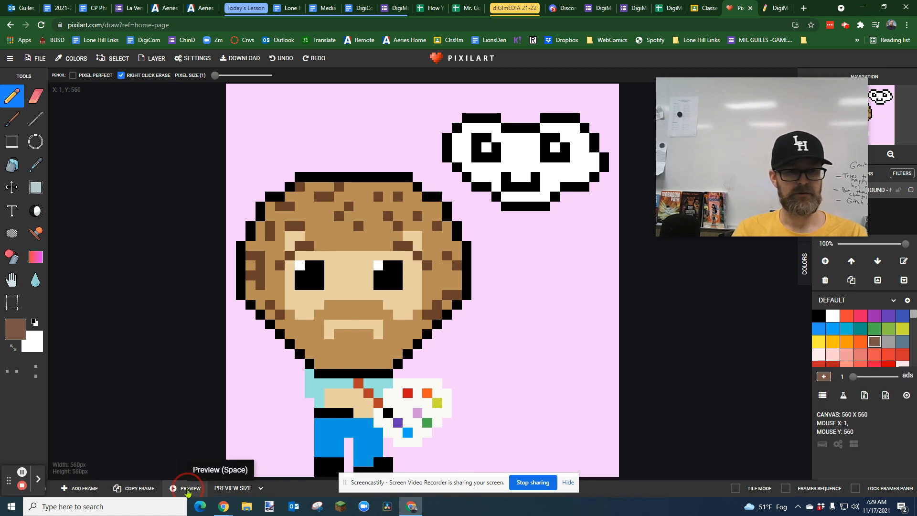
left_click(188, 488)
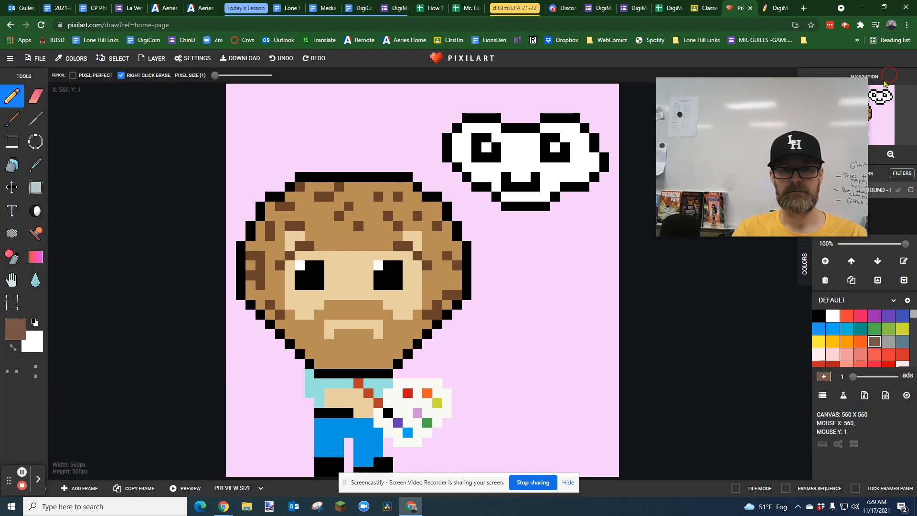
mouse_move(469, 263)
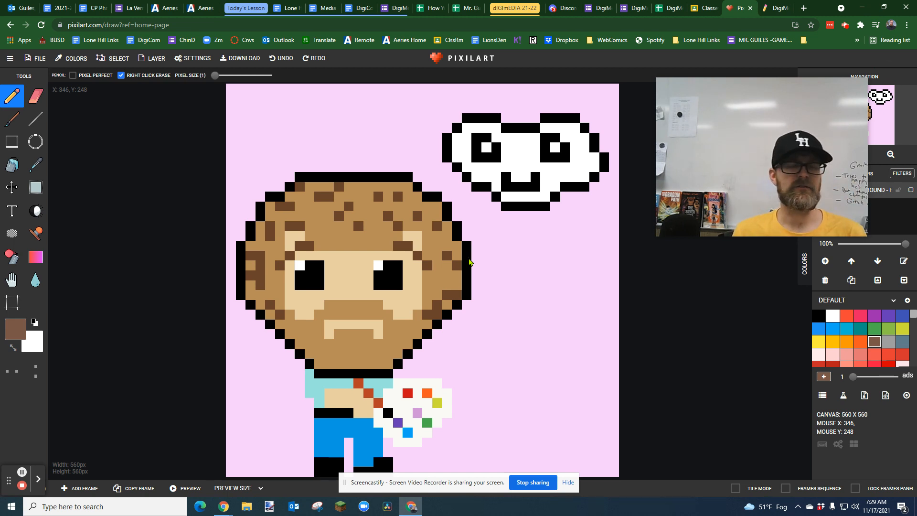
mouse_move(269, 172)
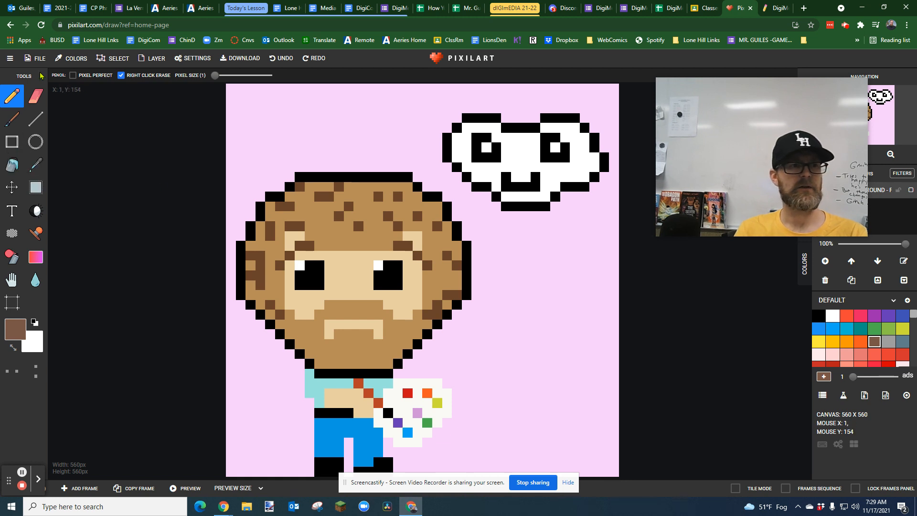
Start a .pixil save and name the file 'bob ross and happy cloud2'.
left_click(39, 58)
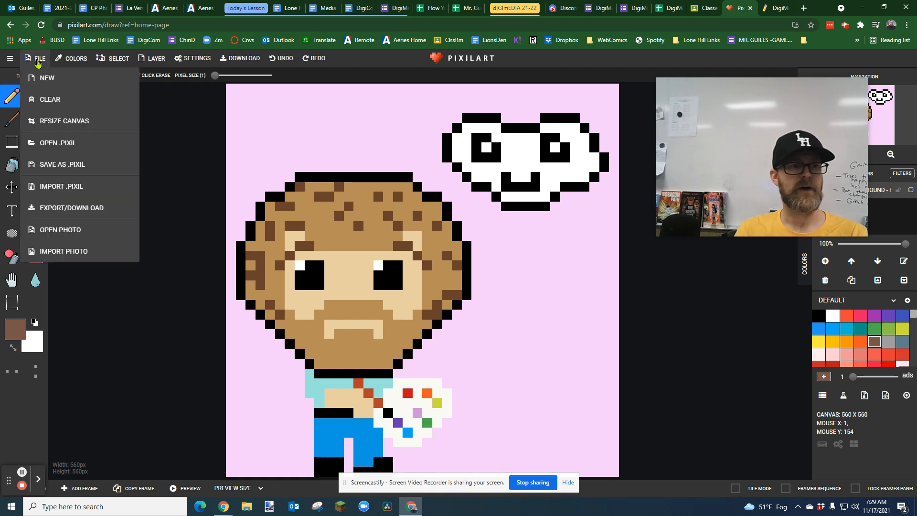
mouse_move(40, 210)
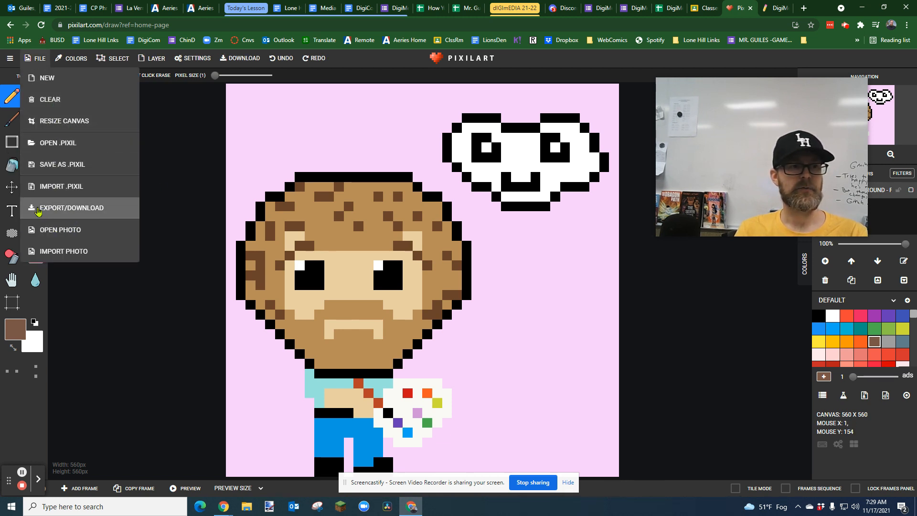
left_click(72, 209)
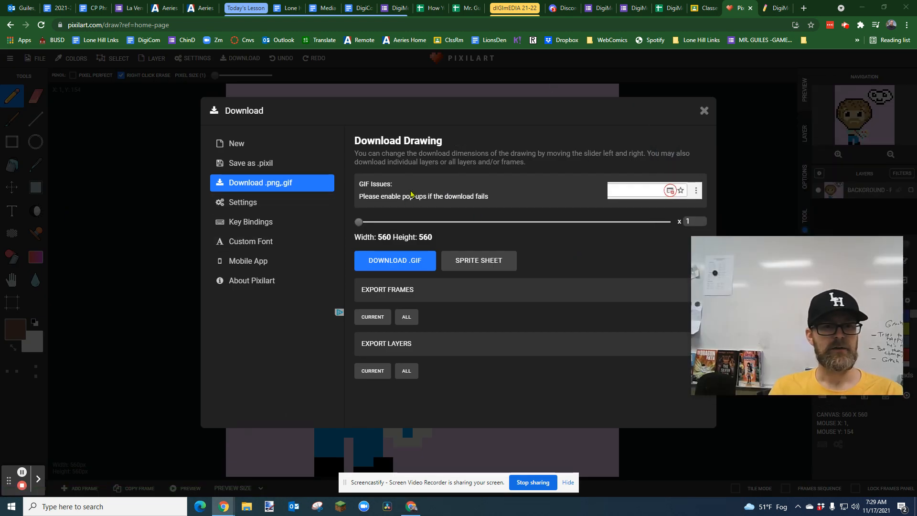
mouse_move(239, 187)
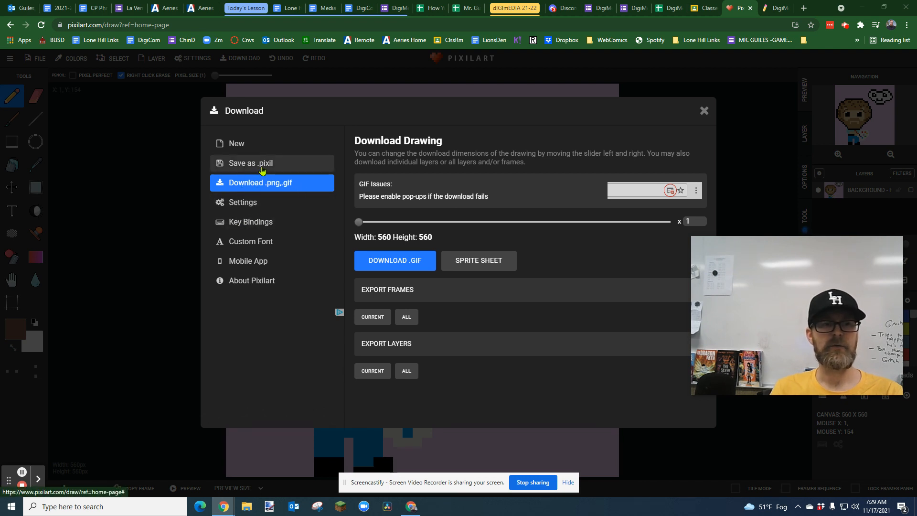
left_click(247, 162)
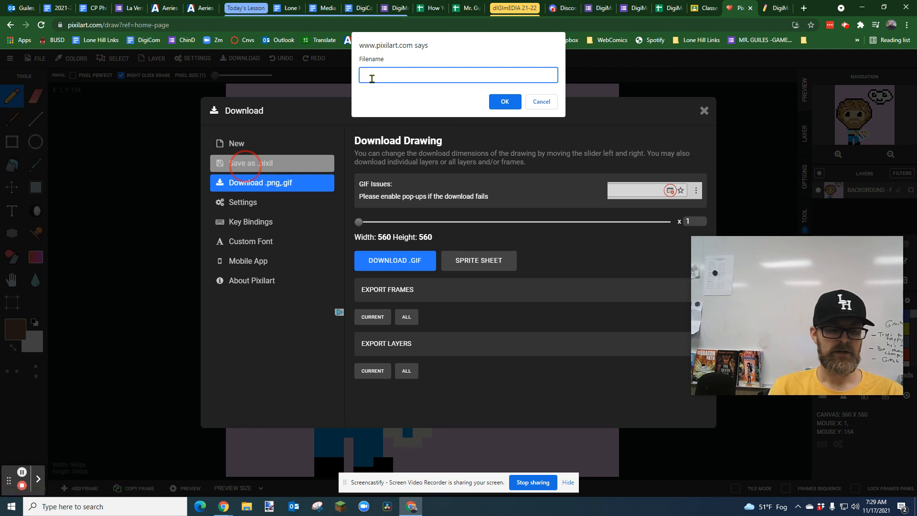
type("t")
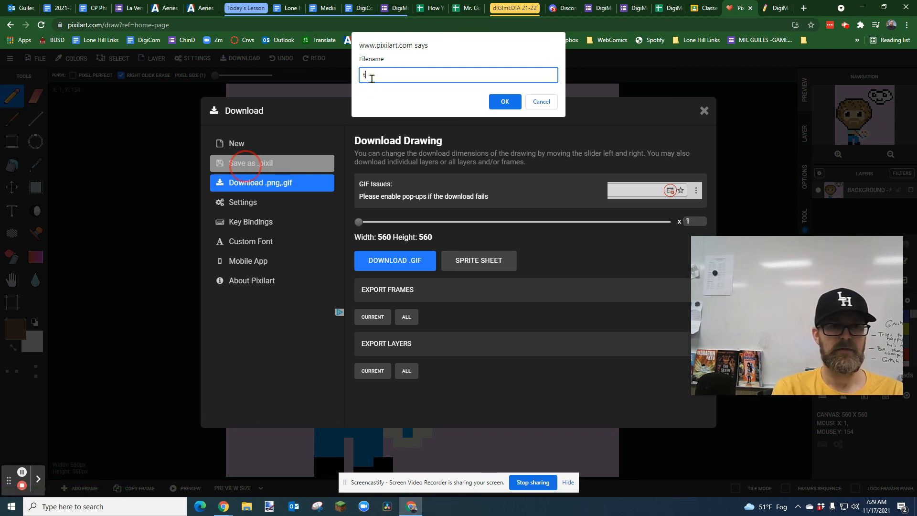
type("this is my cool")
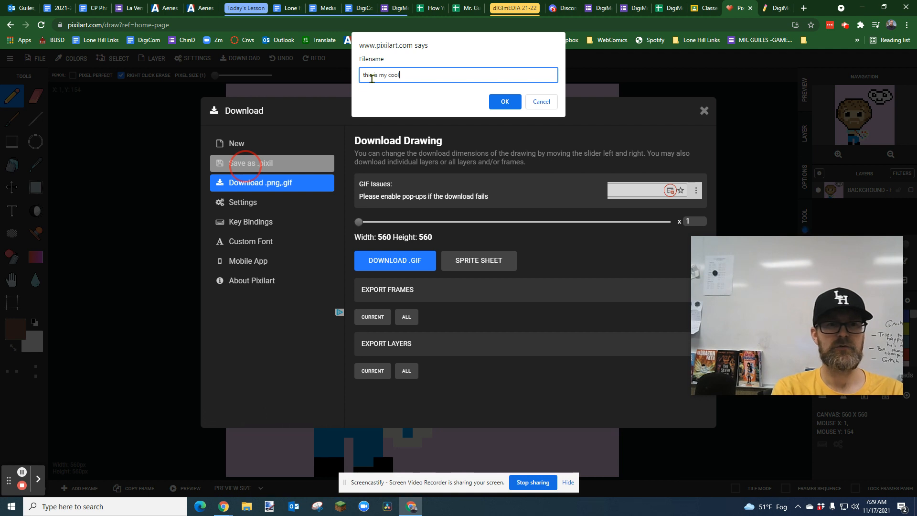
type("pixil art")
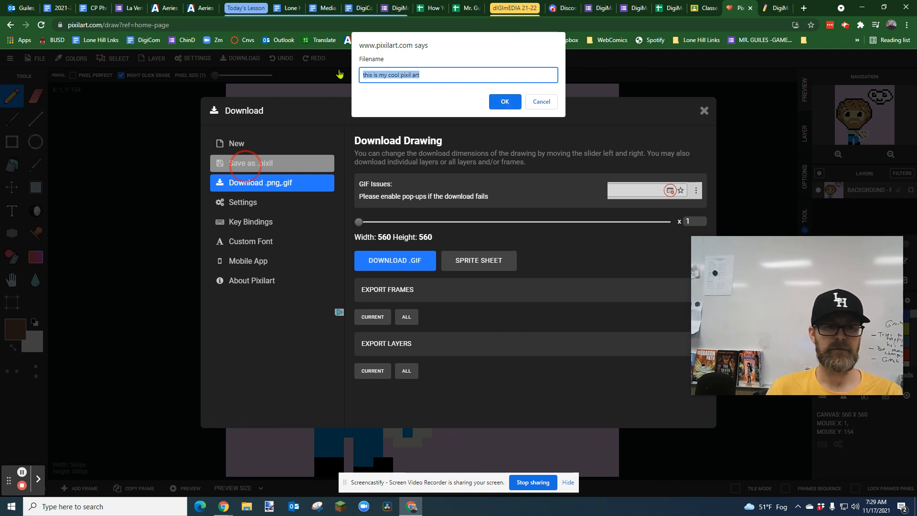
type("bob ross and happy cloud2")
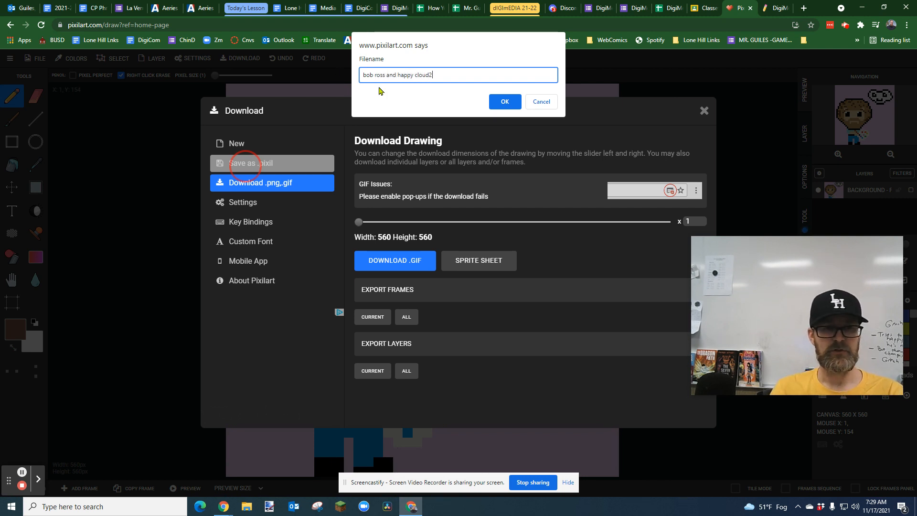
left_click(504, 101)
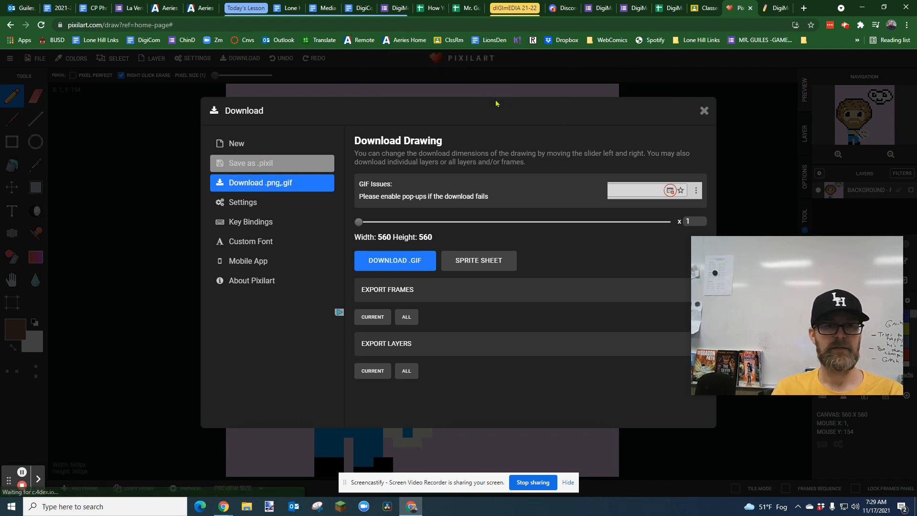
Save the .pixil file into the Downloads folder.
left_click(271, 163)
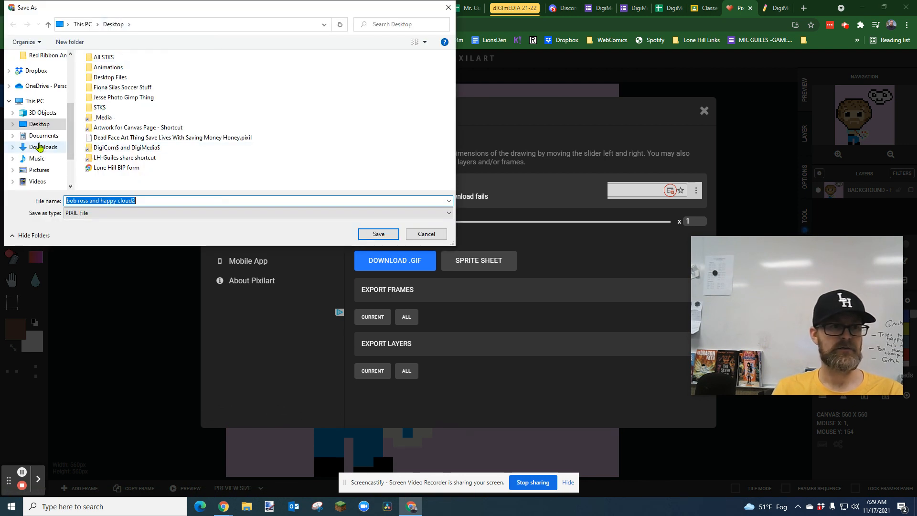
left_click(40, 147)
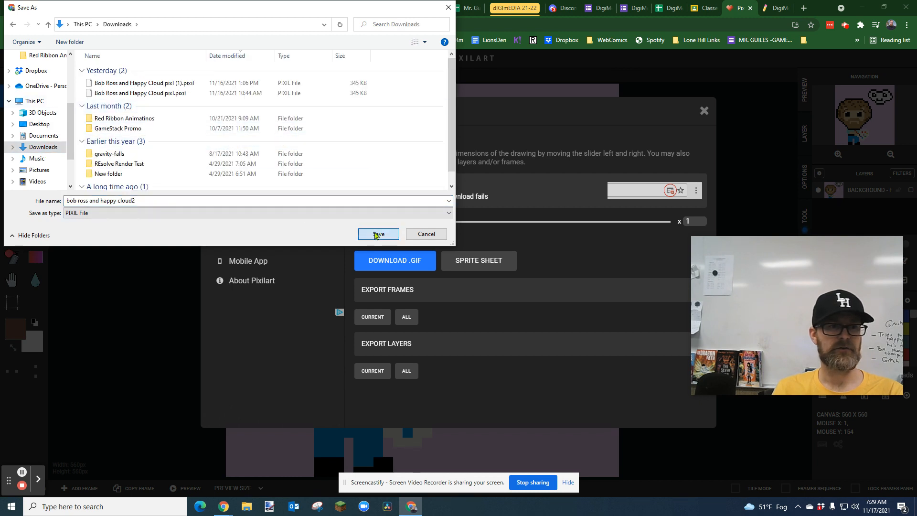
left_click(378, 233)
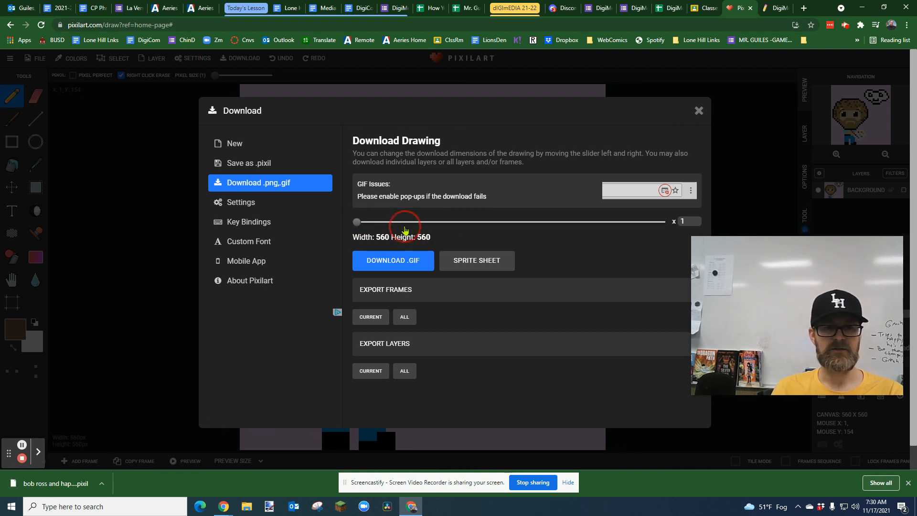
mouse_move(461, 258)
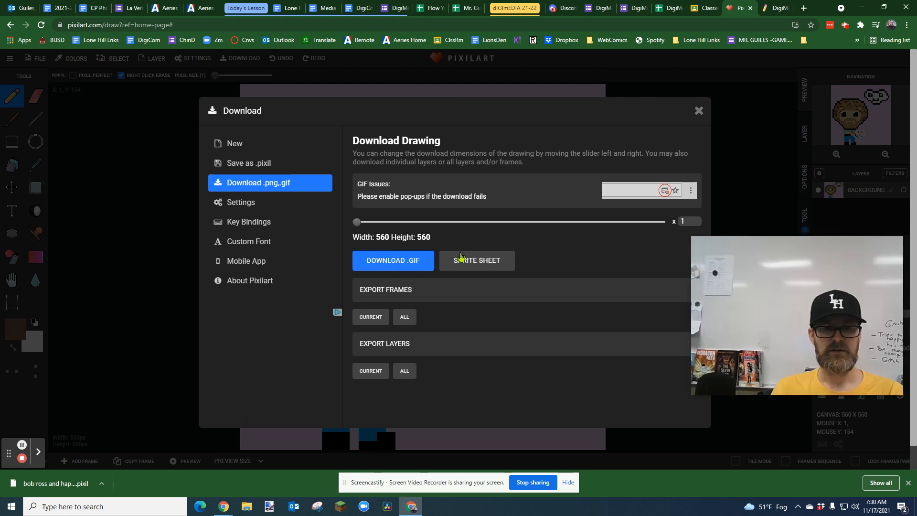
Try the x2 (1120) export scale, return to 560 by 560, and generate the animated GIF.
left_click(455, 224)
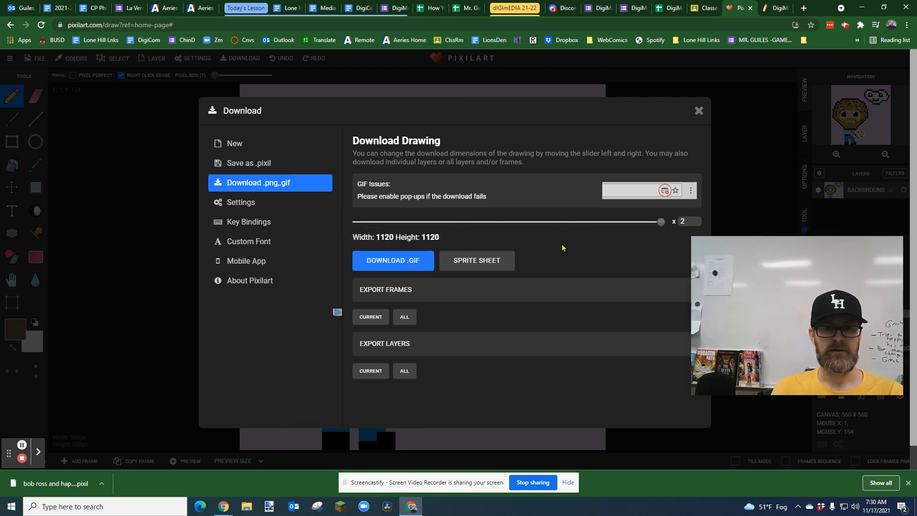
left_click_drag(660, 221, 357, 221)
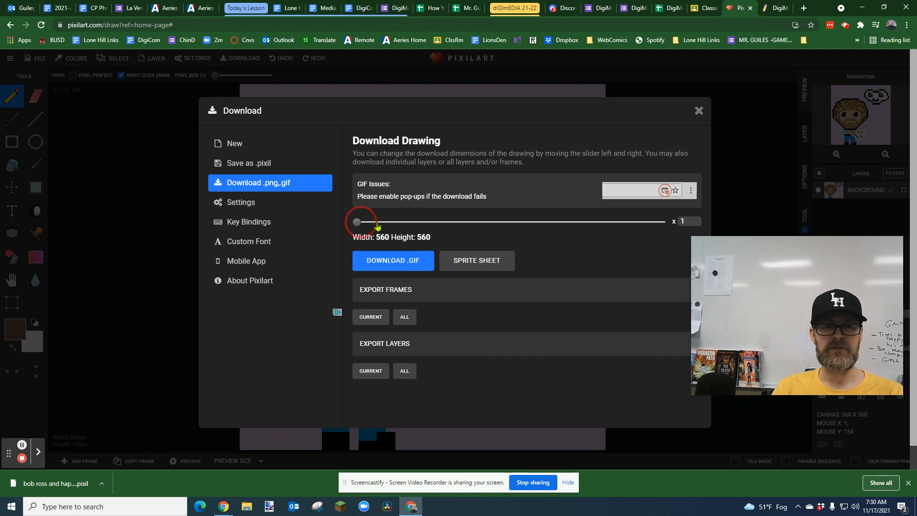
left_click_drag(357, 221, 661, 220)
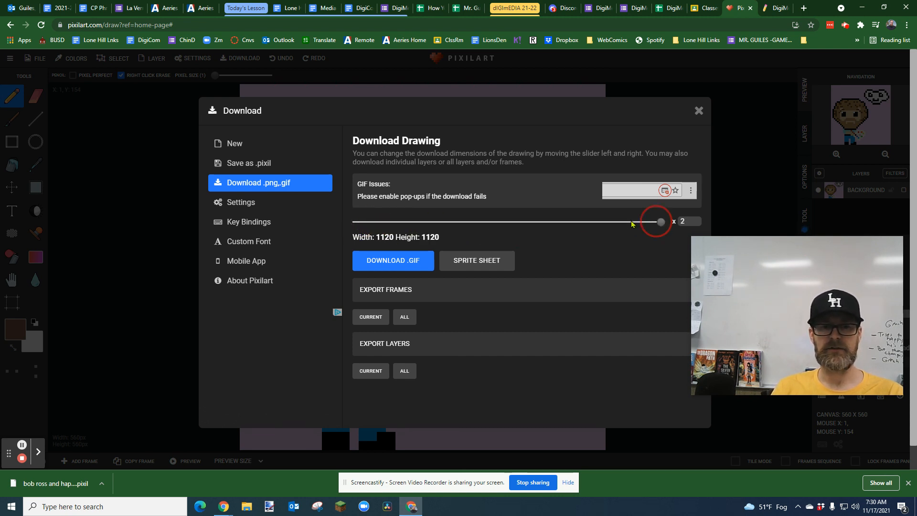
left_click_drag(660, 221, 356, 227)
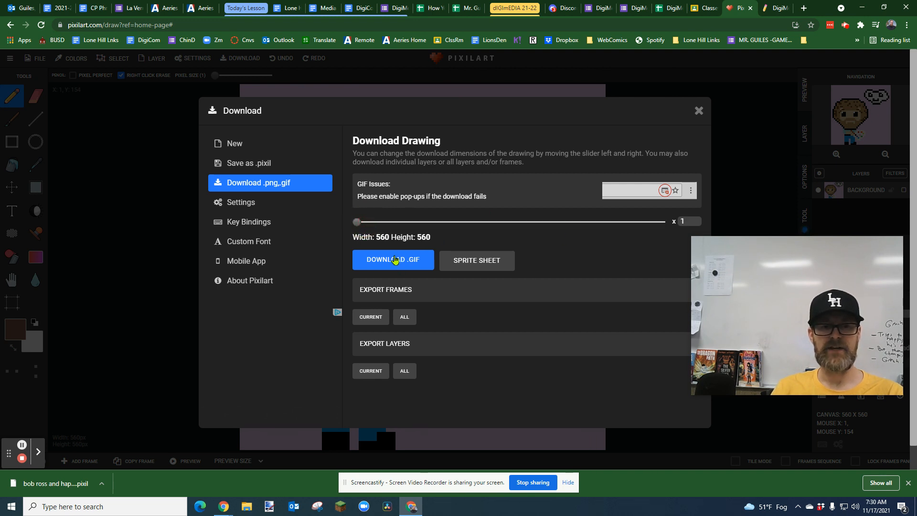
left_click(394, 259)
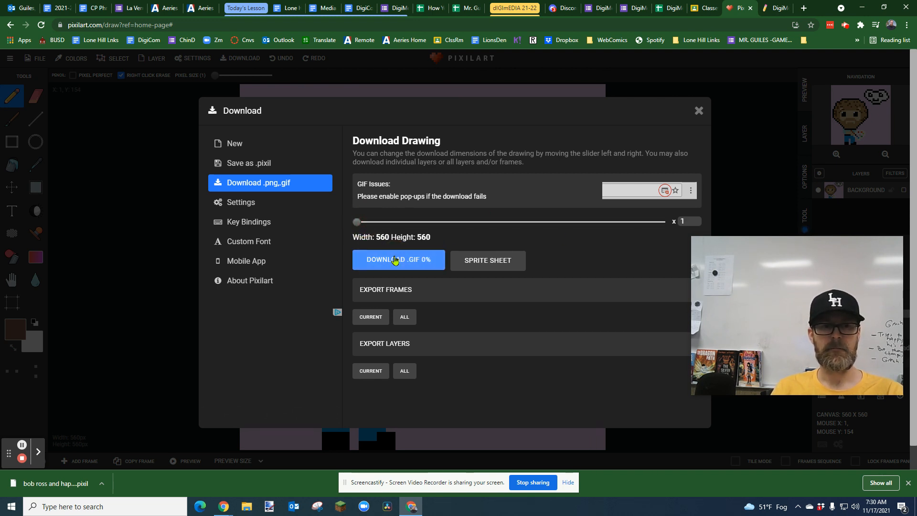
left_click(399, 260)
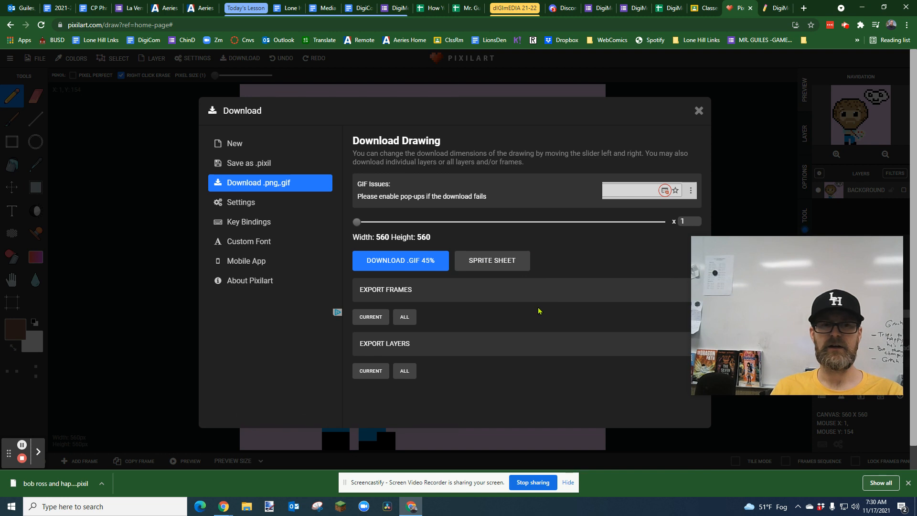
mouse_move(505, 324)
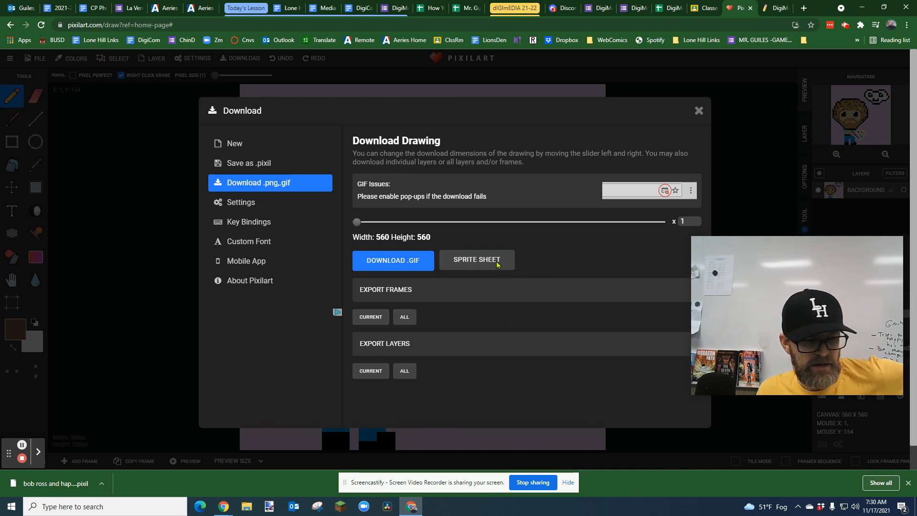
Name the GIF 'Bob Ross Happy Cloud gif' and save it to Downloads.
left_click(392, 259)
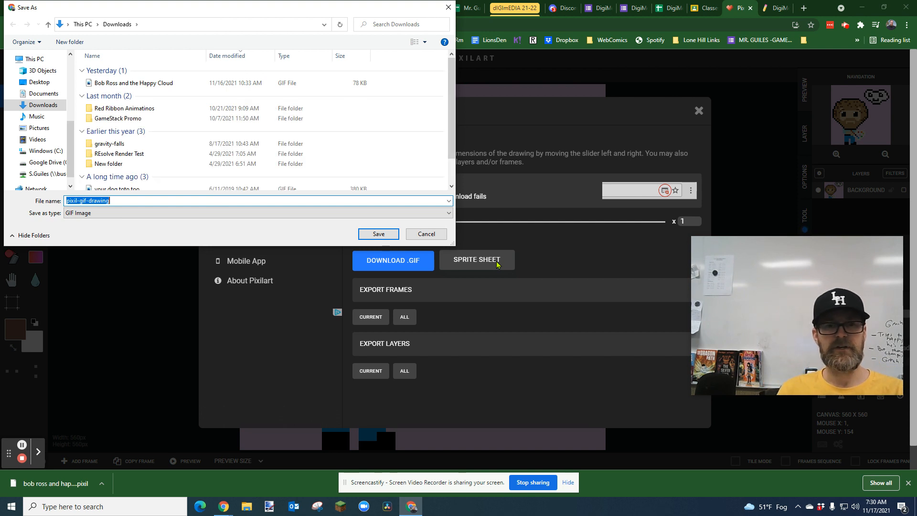
left_click(117, 201)
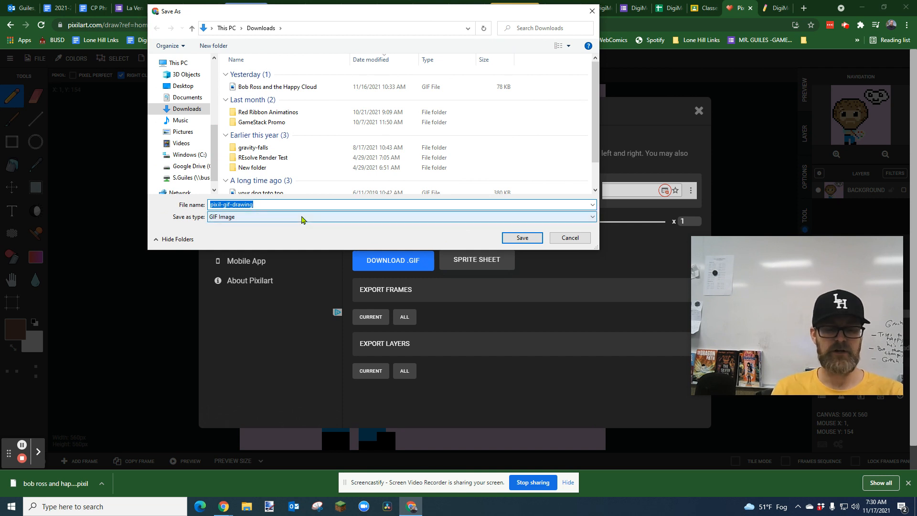
type("Bob Ross Happy Cloud gif")
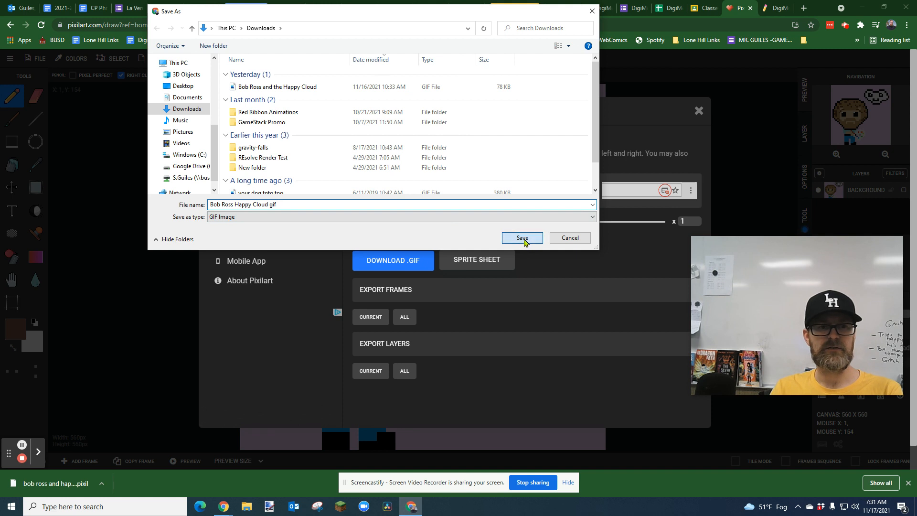
left_click(522, 238)
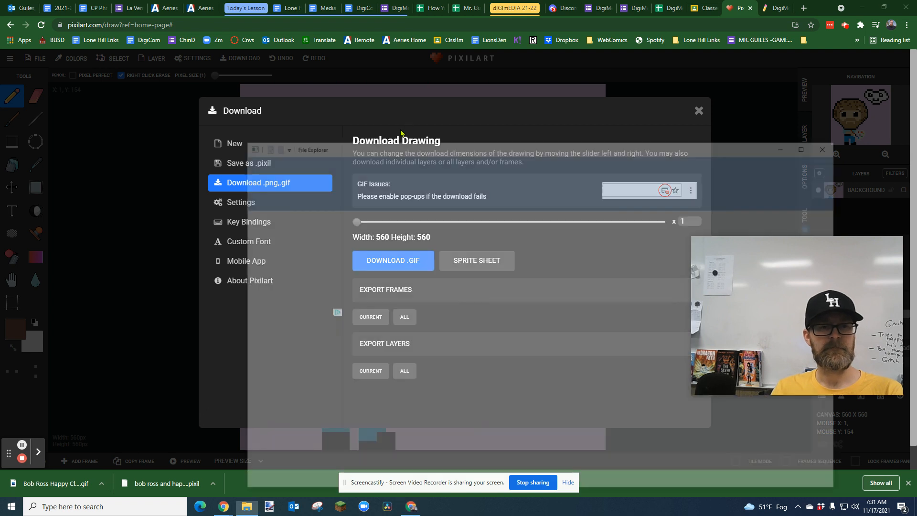
Open the Downloads folder in File Explorer and preview the new Bob Ross Happy Cloud GIF.
left_click(392, 259)
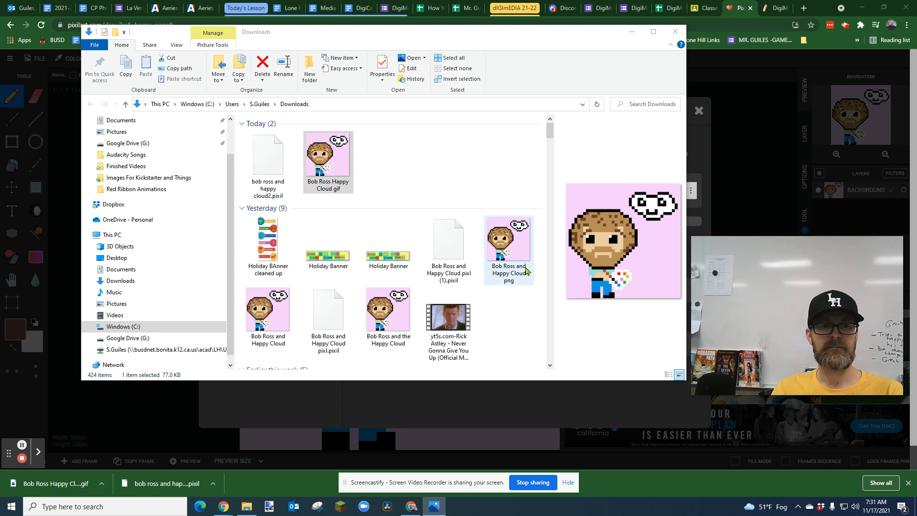
left_click(327, 158)
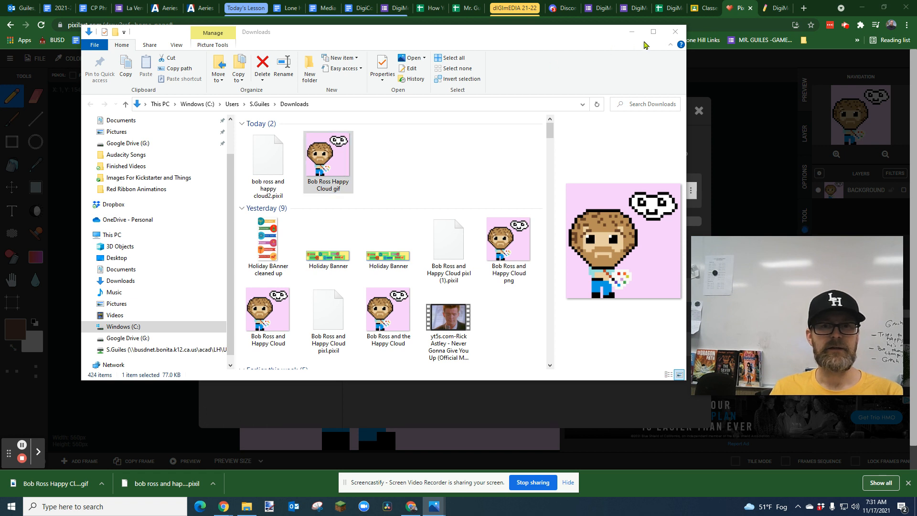
mouse_move(709, 8)
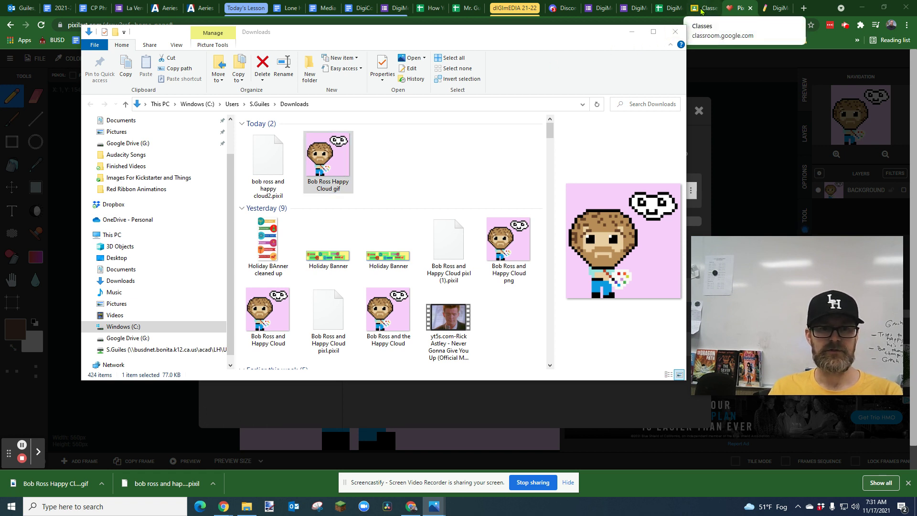